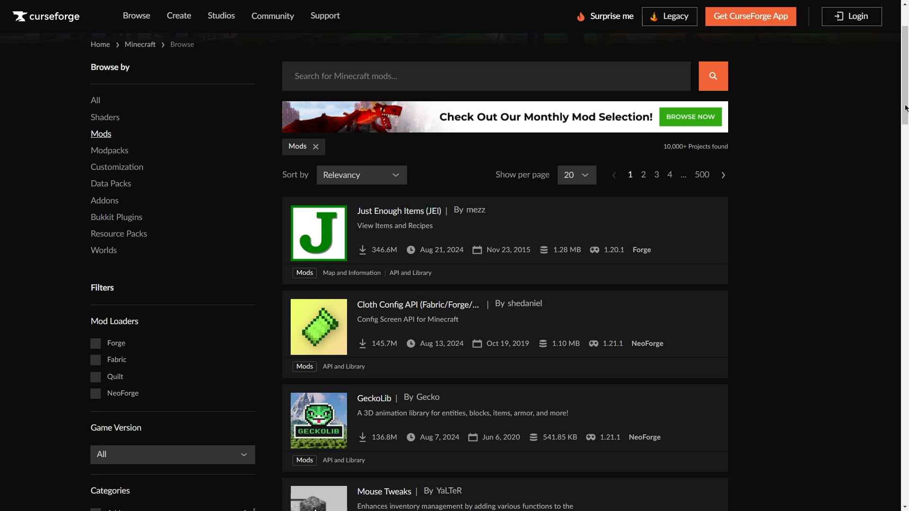
# Scroll the popular modpacks list and open the Better MC [FORGE] - BMC4 project page
pyautogui.scroll(-3)
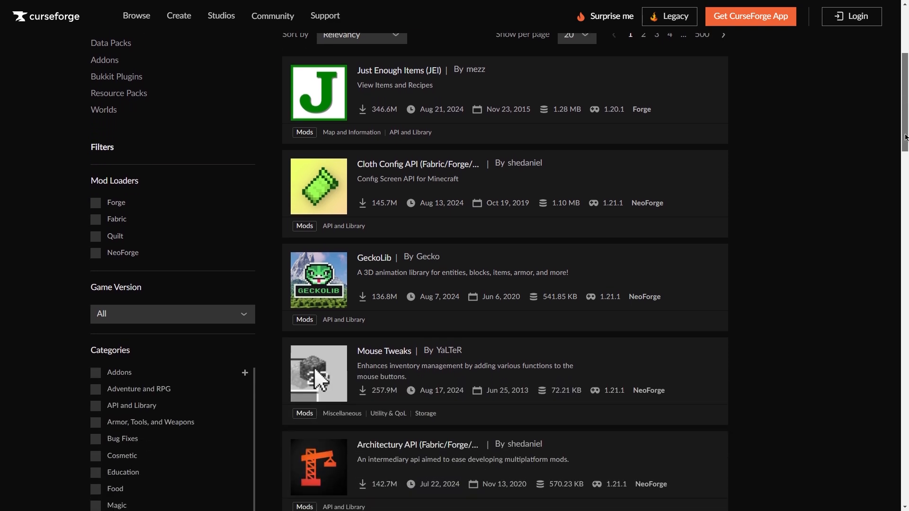
pyautogui.scroll(-3)
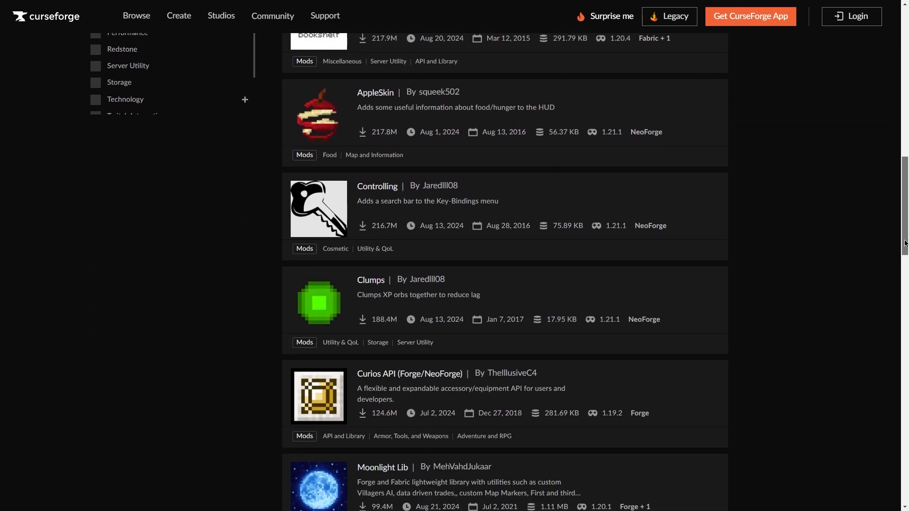
pyautogui.scroll(-3)
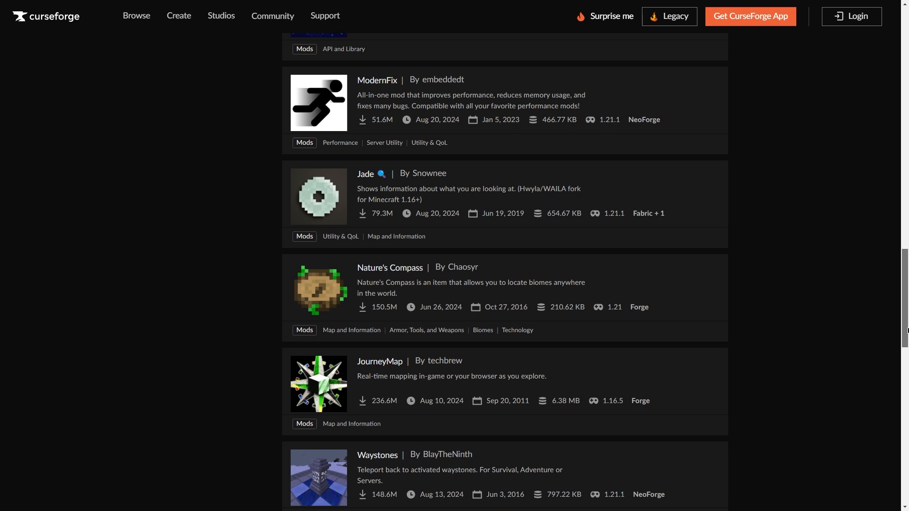
pyautogui.scroll(-3)
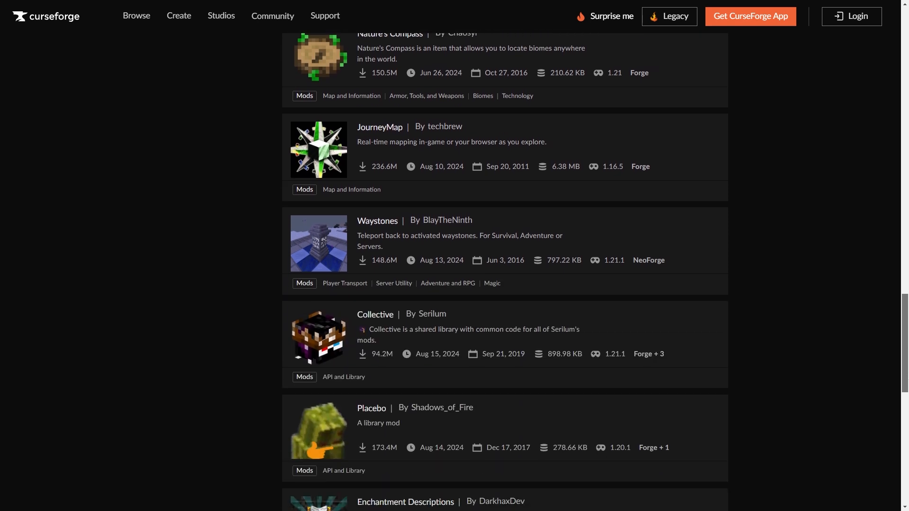
pyautogui.scroll(-3)
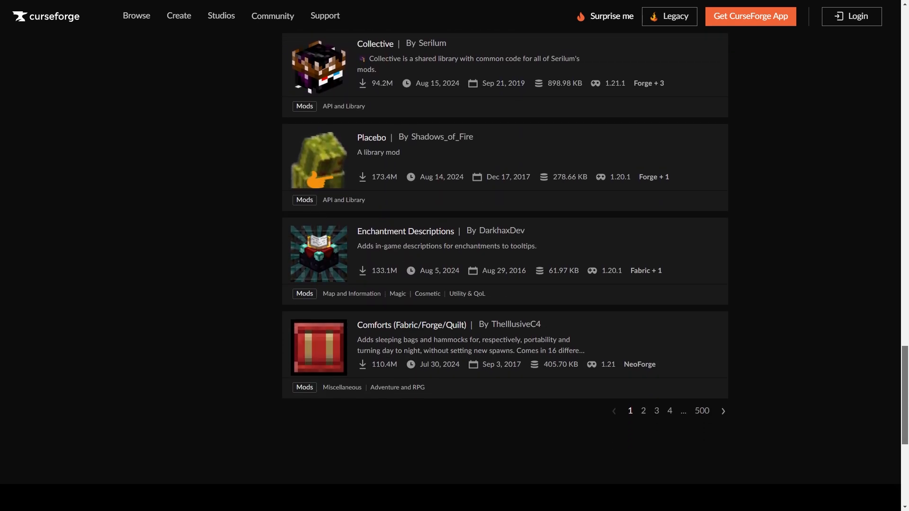
pyautogui.scroll(-3)
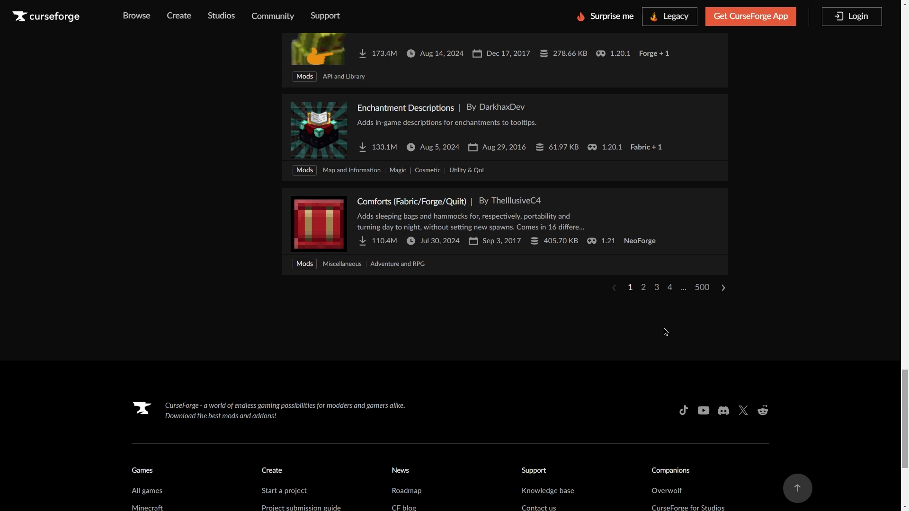
pyautogui.moveTo(643, 328)
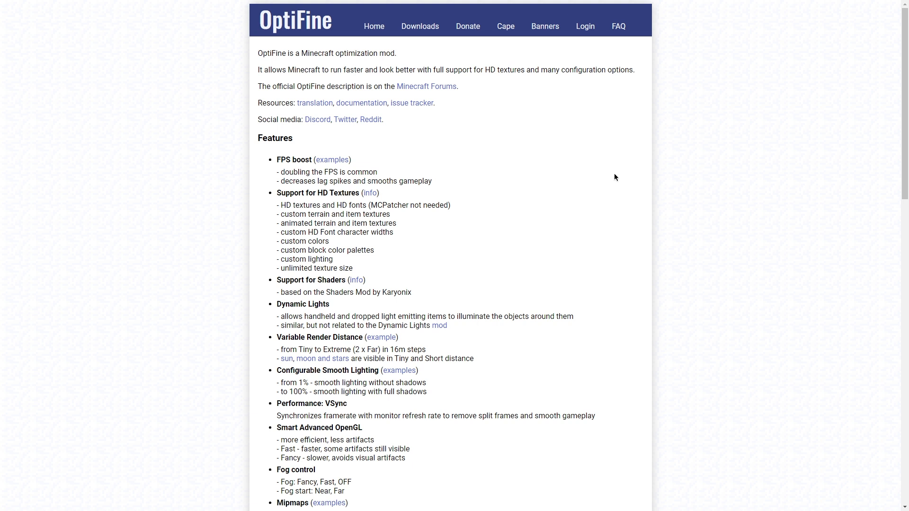
pyautogui.moveTo(556, 253)
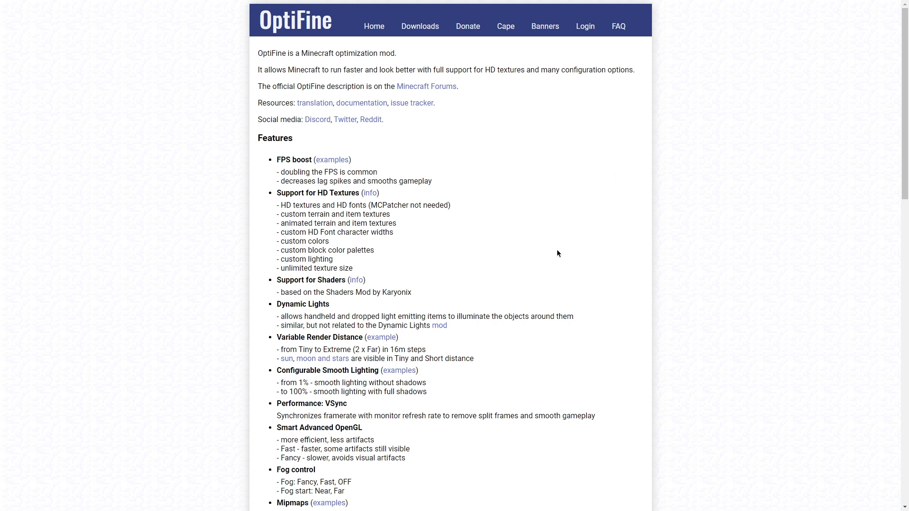
pyautogui.moveTo(551, 255)
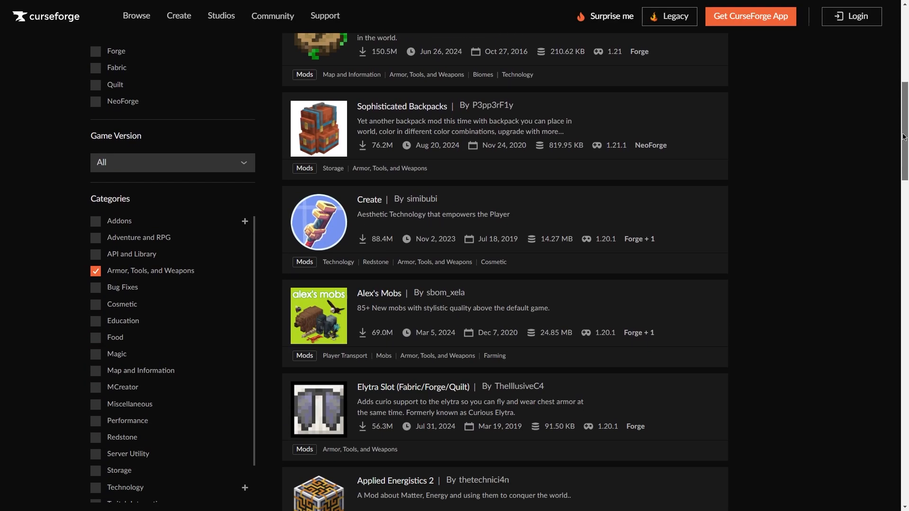
pyautogui.scroll(-3)
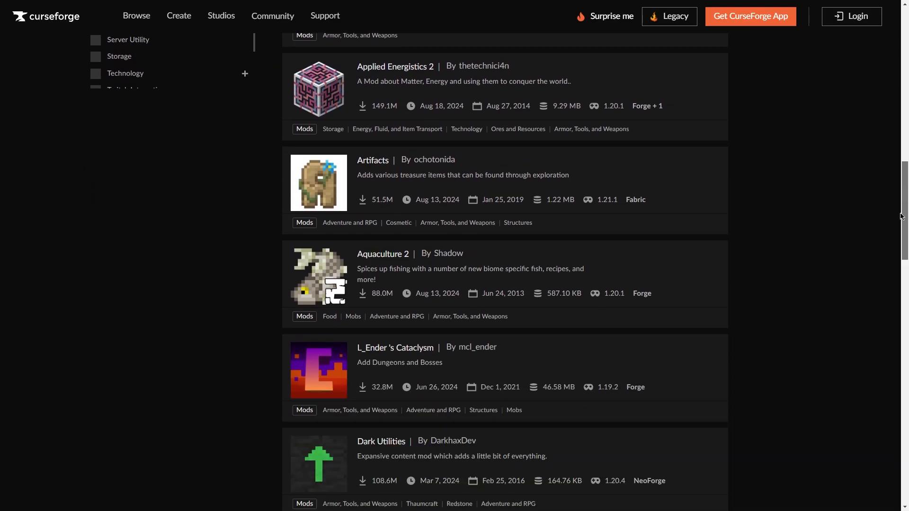
pyautogui.scroll(-3)
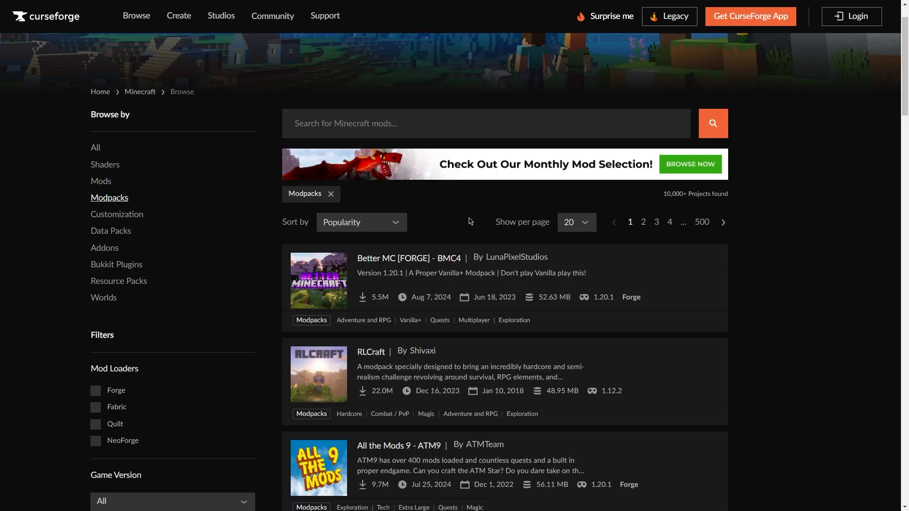
pyautogui.moveTo(456, 280)
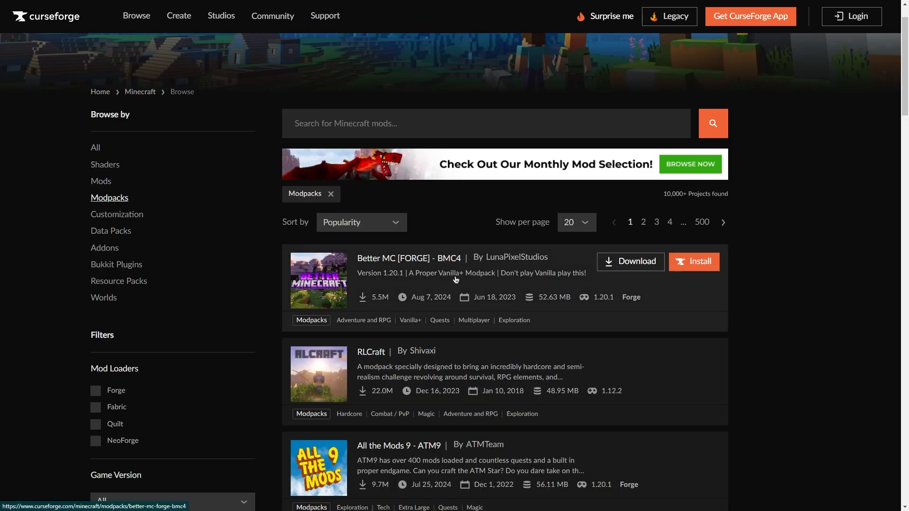
pyautogui.click(409, 257)
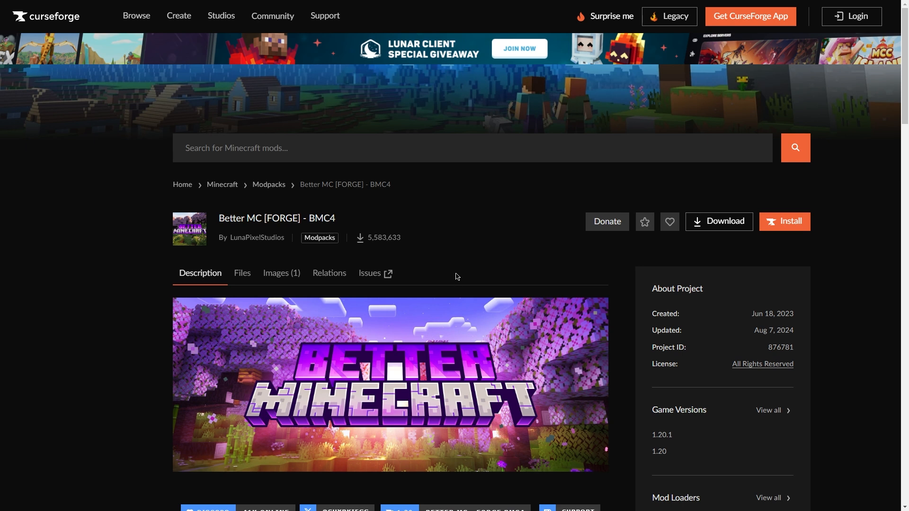
# Scroll the BMC4 description, then go to the CurseForge for Windows download page
pyautogui.scroll(-3)
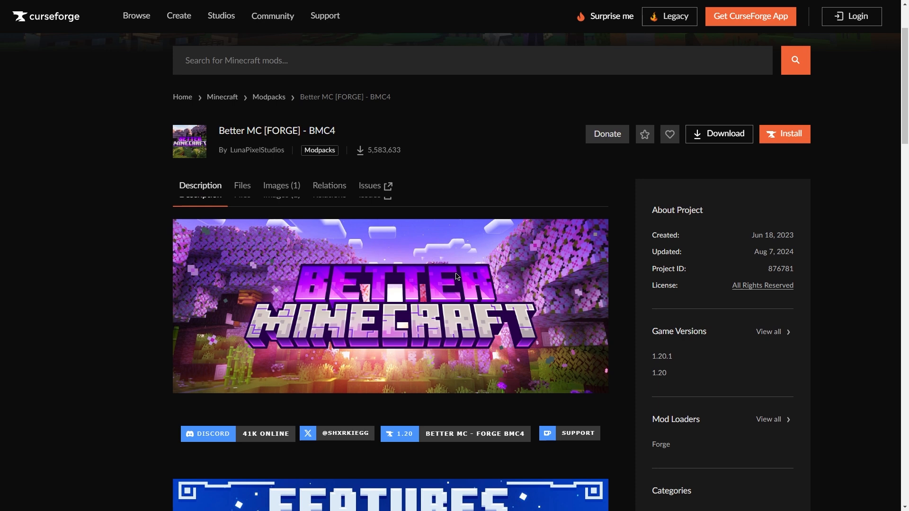
pyautogui.scroll(-3)
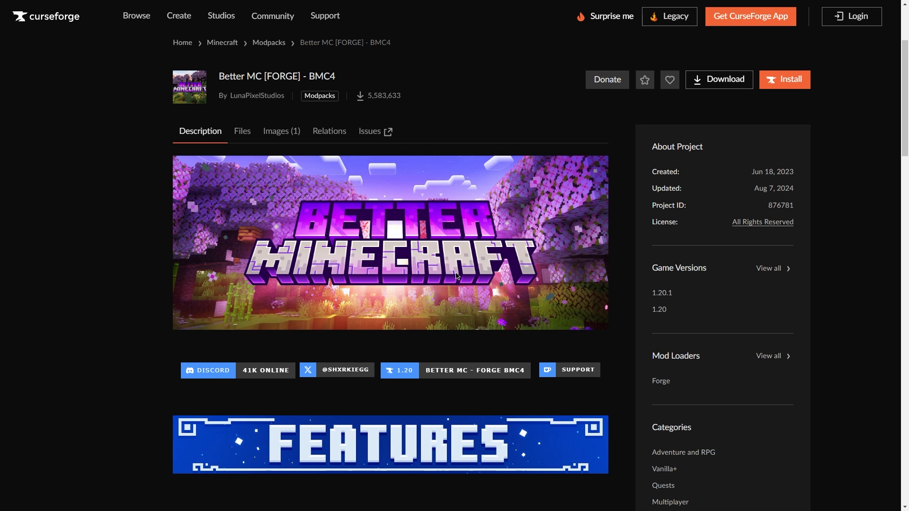
pyautogui.click(784, 79)
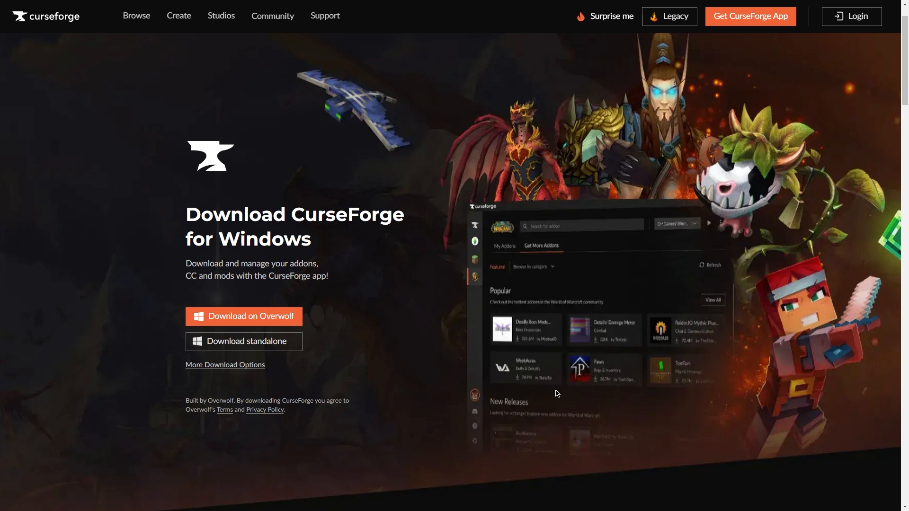
pyautogui.moveTo(244, 342)
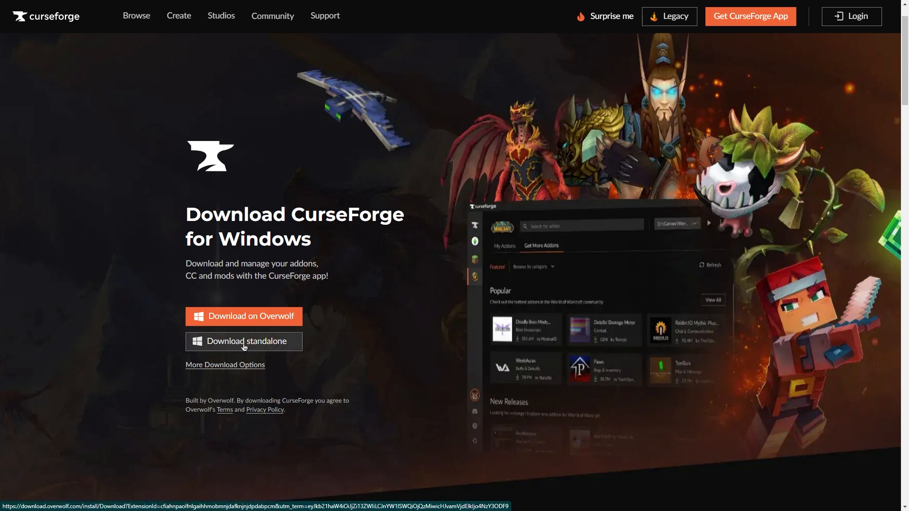
# Download the standalone Windows installer and accept the terms to install the CurseForge app
pyautogui.click(243, 341)
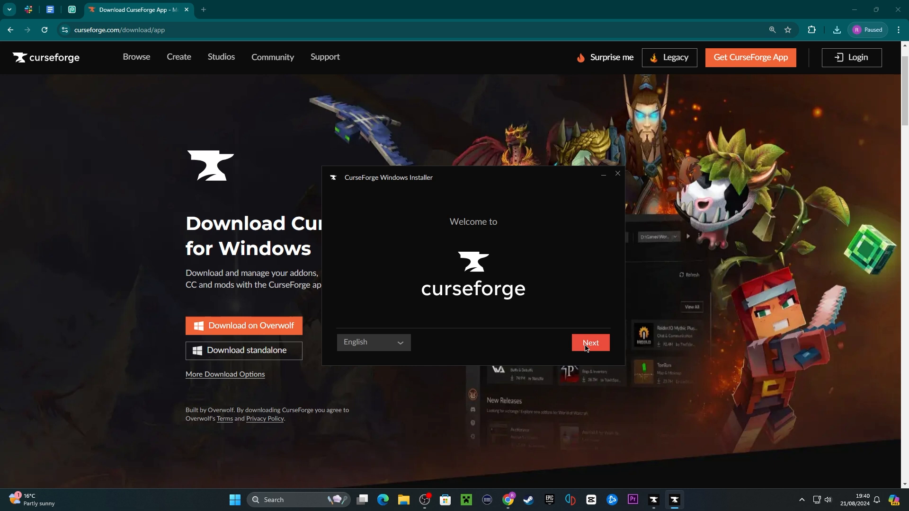
pyautogui.click(590, 341)
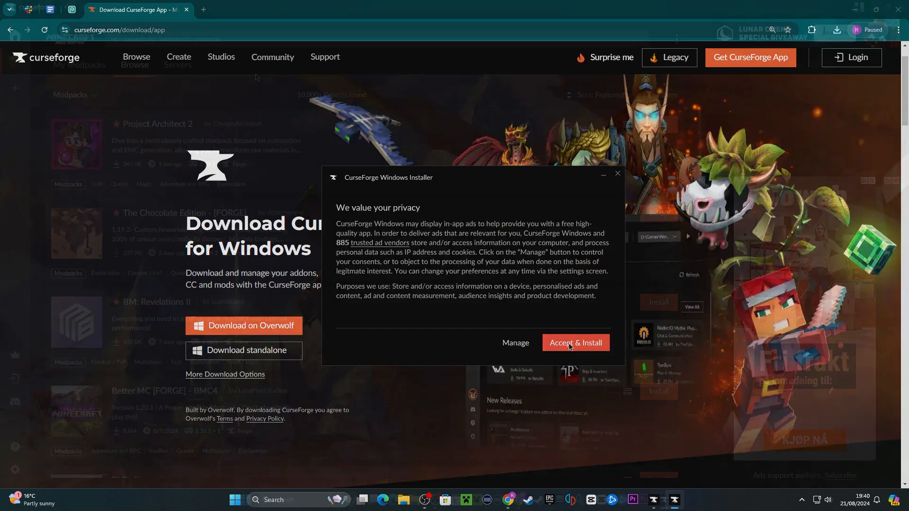
pyautogui.click(574, 343)
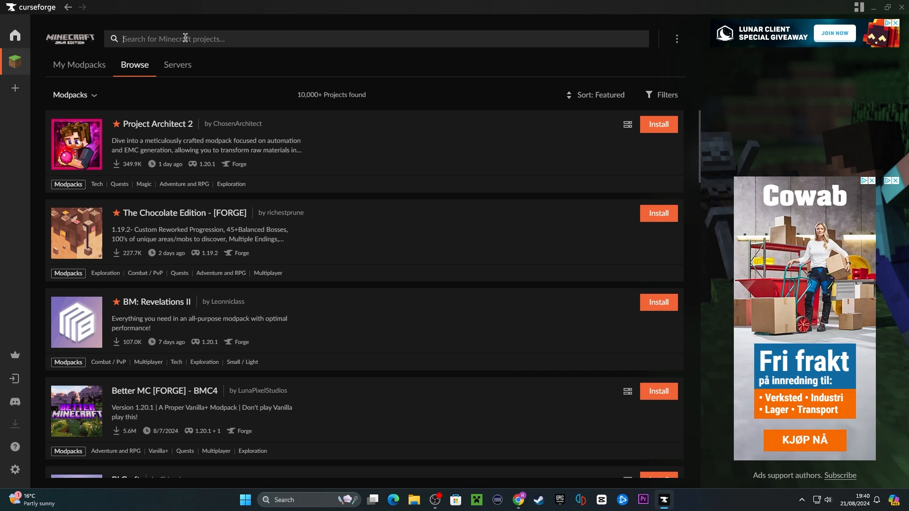
pyautogui.moveTo(394, 200)
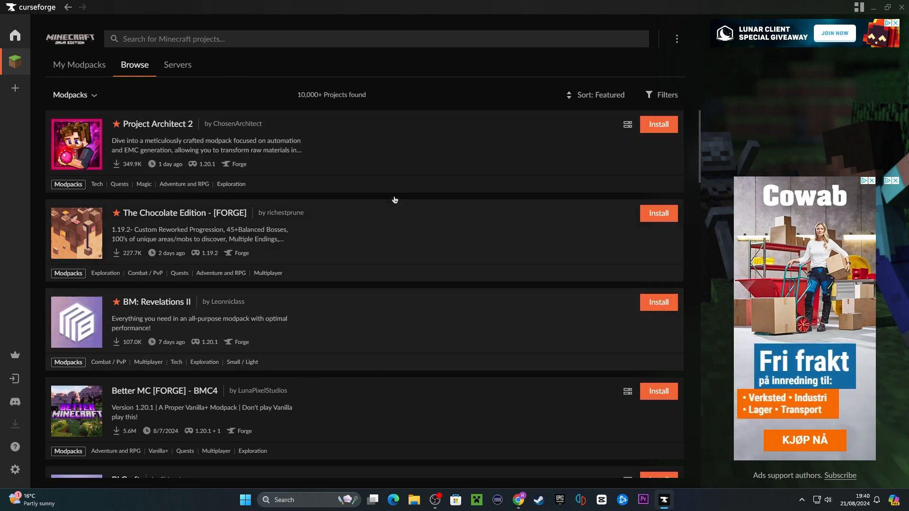
# Open the RLCraft modpack from the Minecraft modpacks browse list and view its overview
pyautogui.scroll(-3)
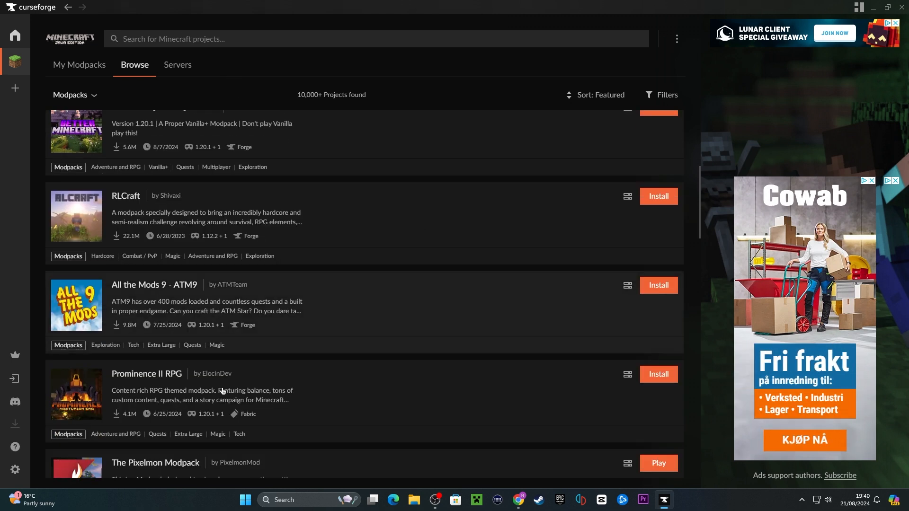
pyautogui.click(125, 195)
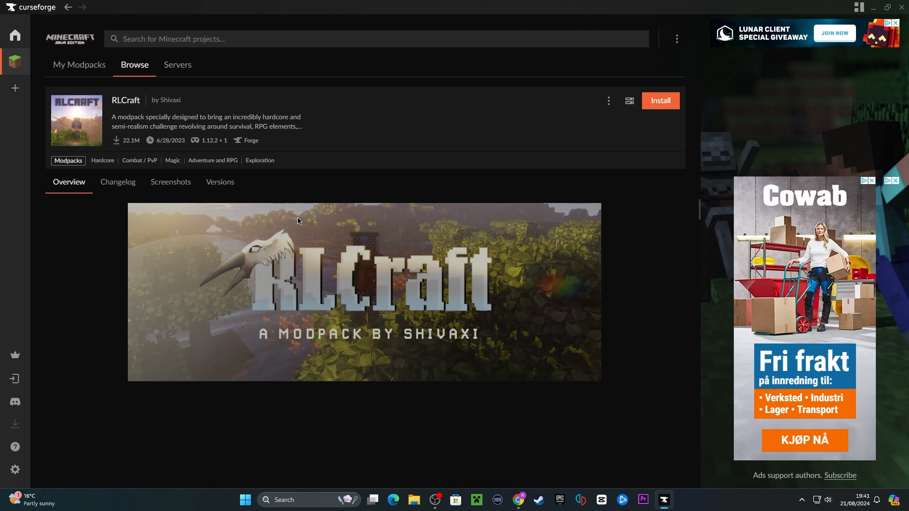
pyautogui.scroll(-3)
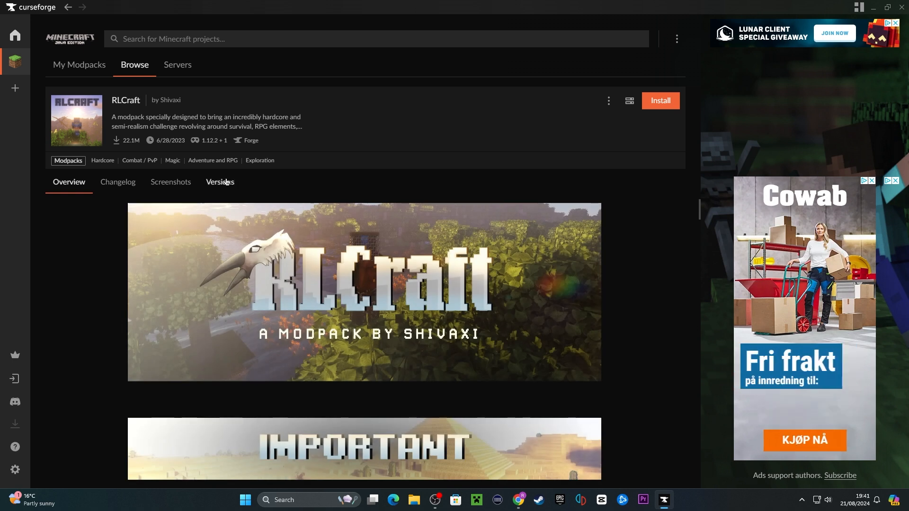
# Show RLCraft's Versions list with its release and beta files and download options
pyautogui.click(219, 182)
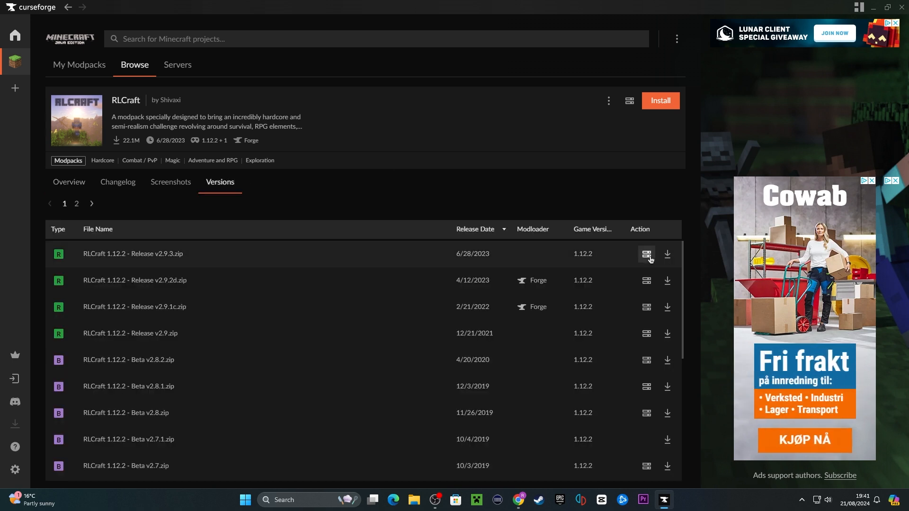
pyautogui.moveTo(646, 255)
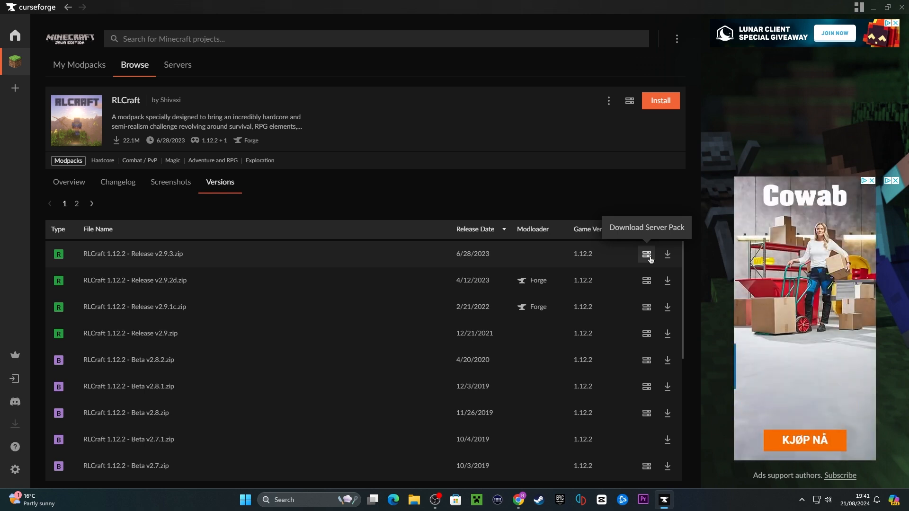
pyautogui.moveTo(507, 263)
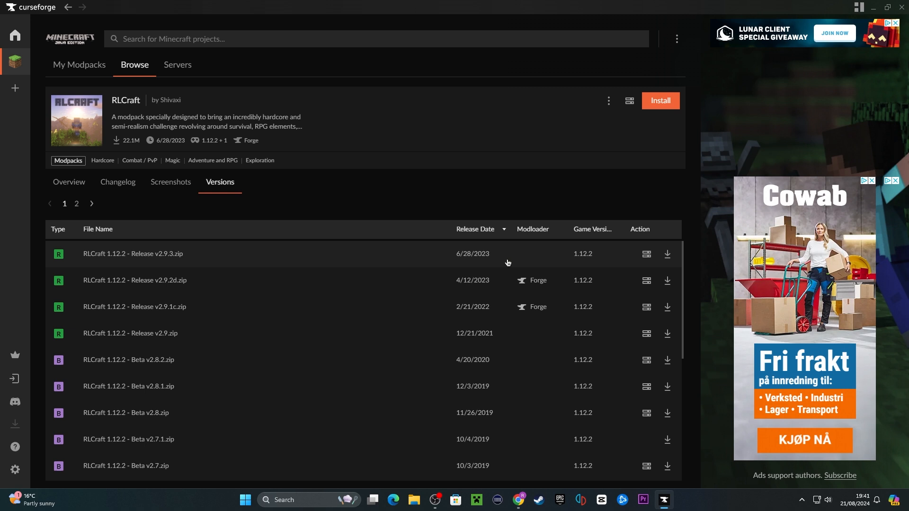
pyautogui.click(659, 100)
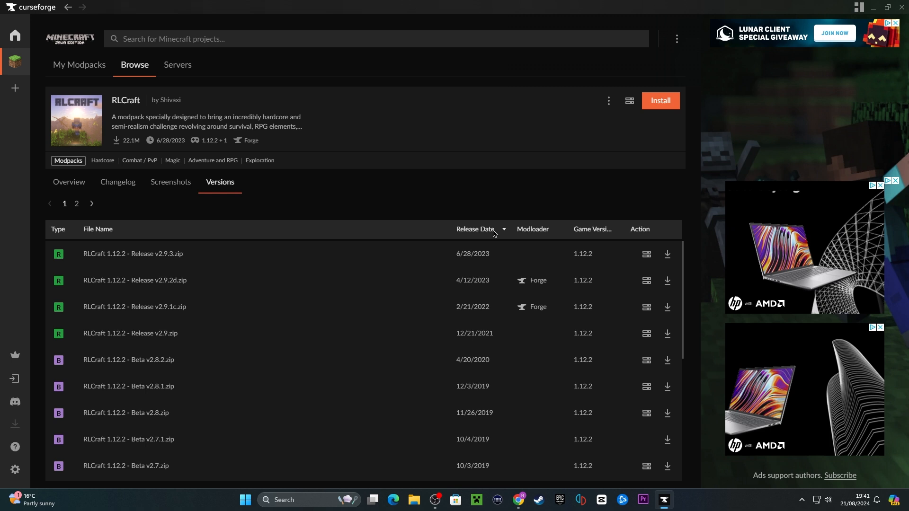
# Install RLCraft 1.12.2 Release v2.9.3 and download its server pack from the extra actions menu
pyautogui.click(660, 100)
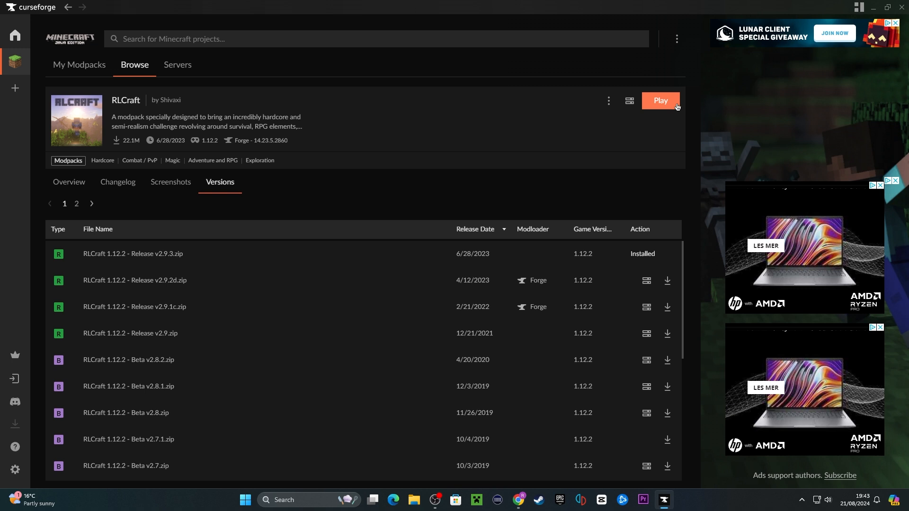
pyautogui.moveTo(629, 102)
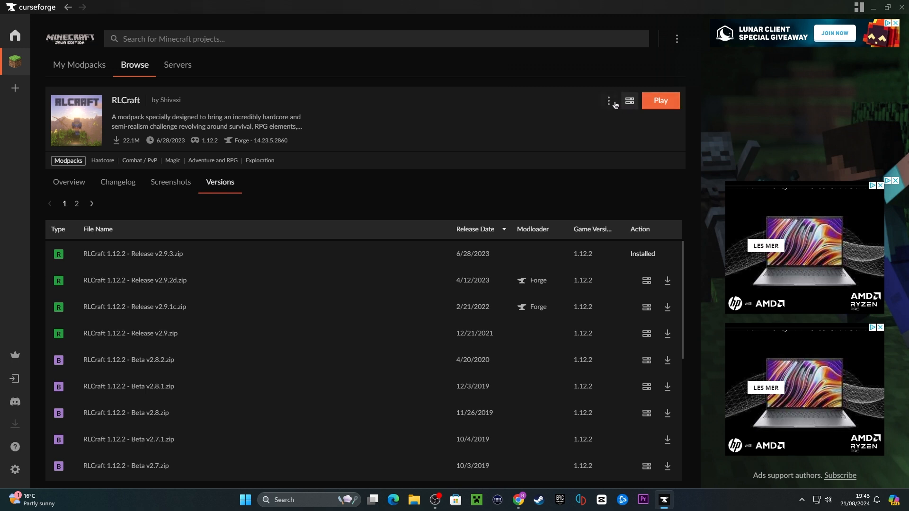
pyautogui.click(608, 100)
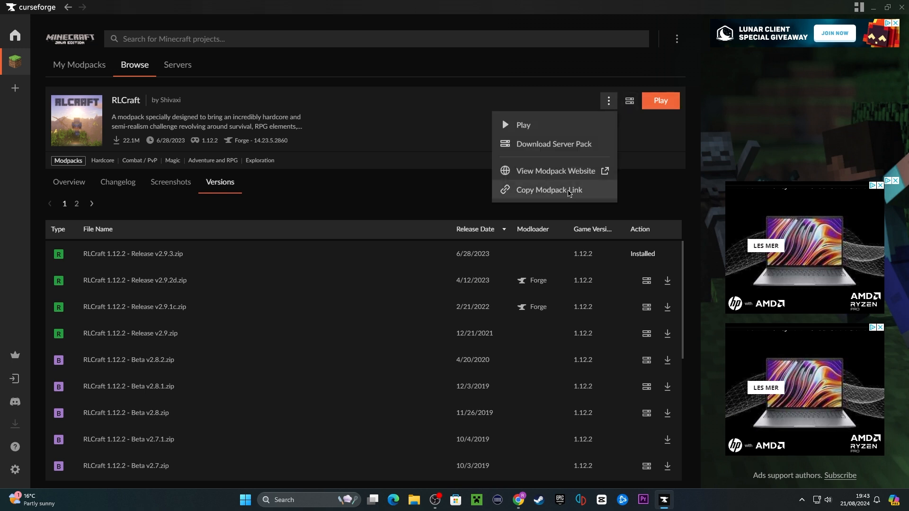
pyautogui.click(548, 189)
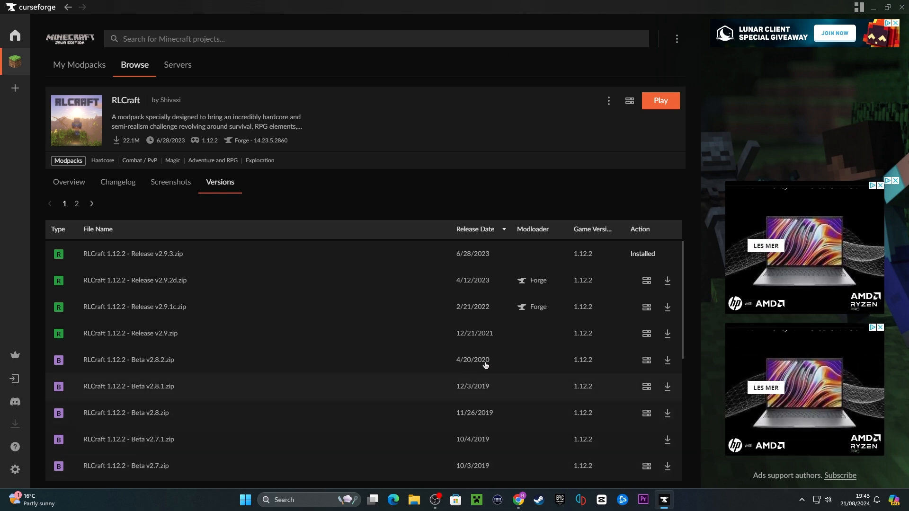
pyautogui.moveTo(646, 281)
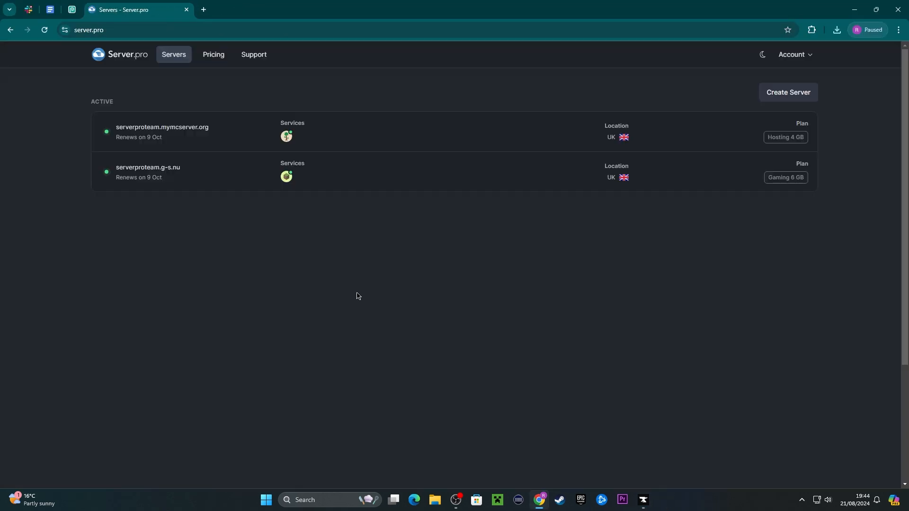
# Open the second server's Minecraft service and set its type to Forge 1.12.2
pyautogui.click(148, 172)
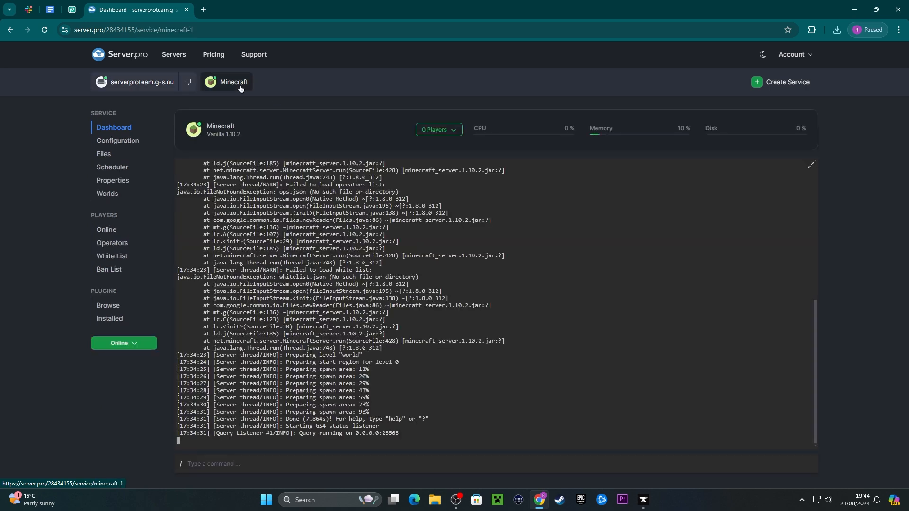
pyautogui.moveTo(220, 107)
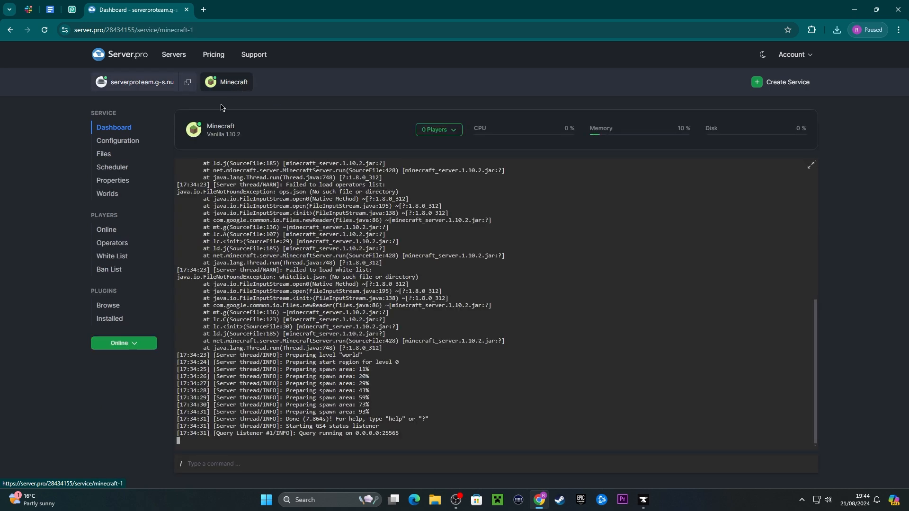
pyautogui.click(117, 140)
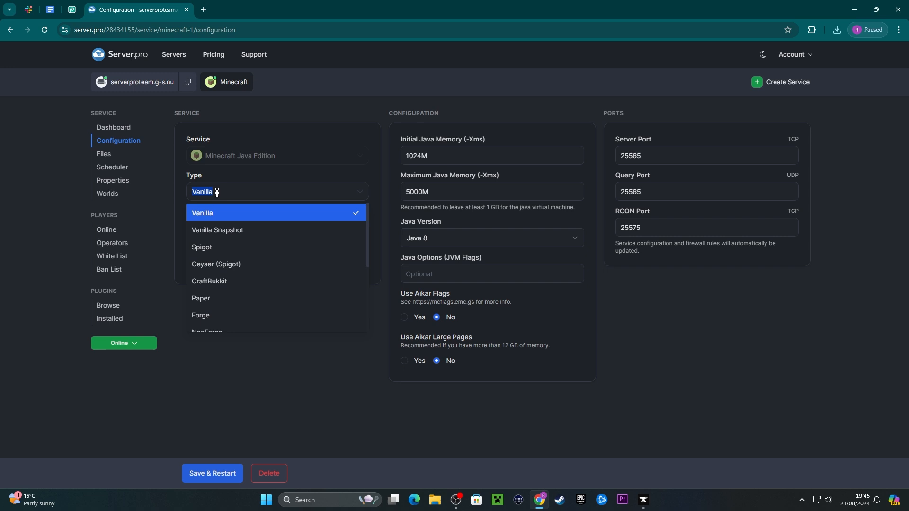
pyautogui.click(201, 314)
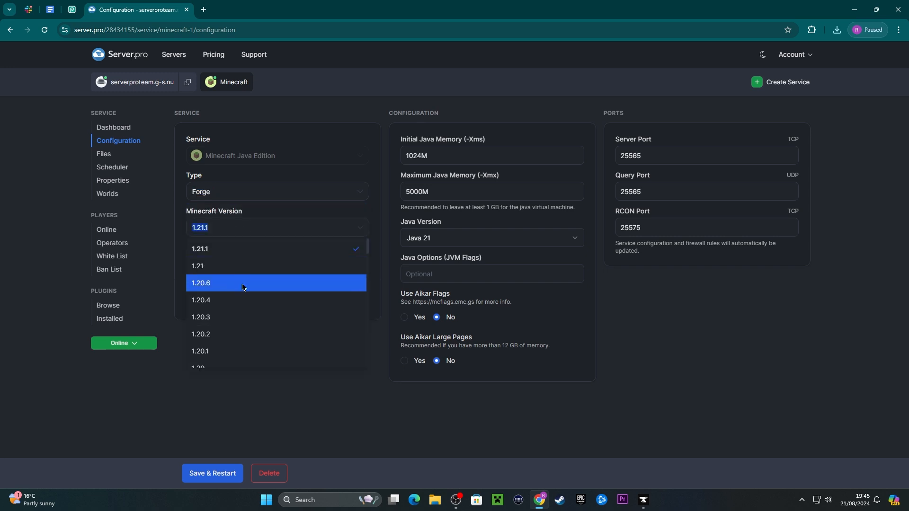
pyautogui.scroll(-3)
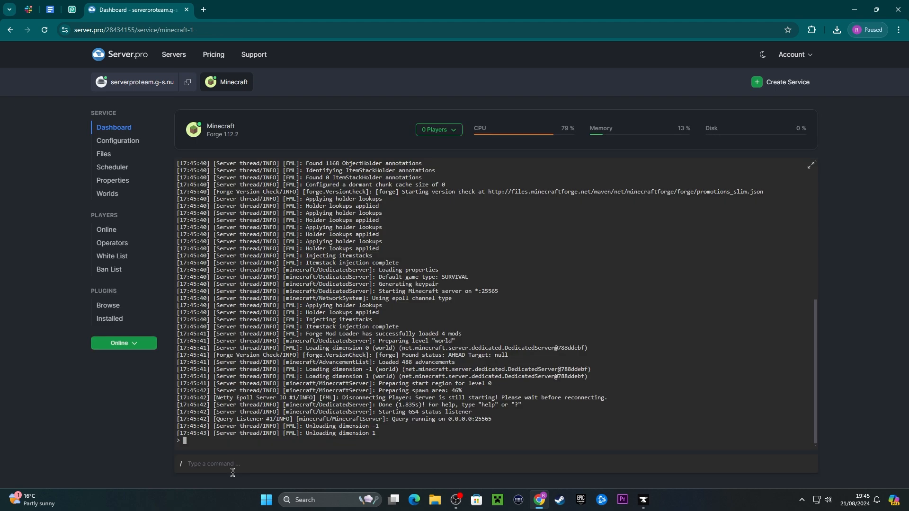
# Open the server's file manager with the RLCraft server pack zip ready in Downloads
pyautogui.click(103, 154)
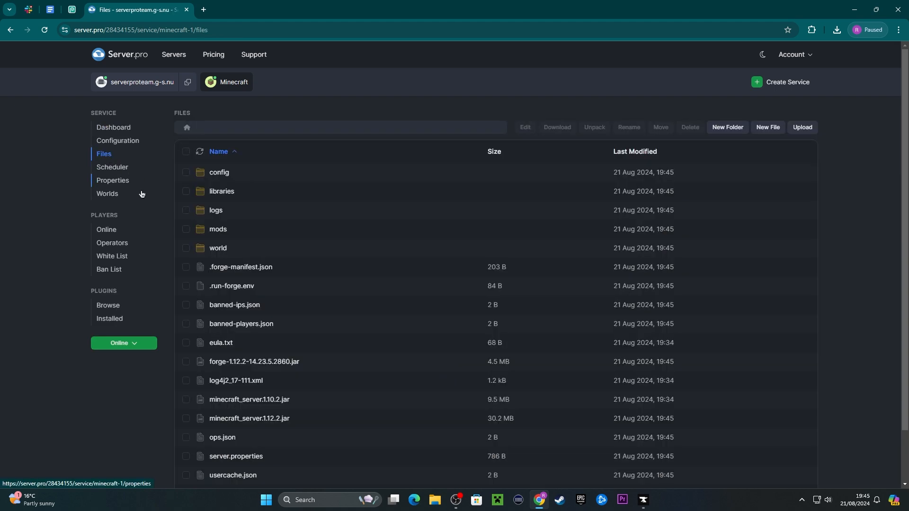
pyautogui.click(434, 504)
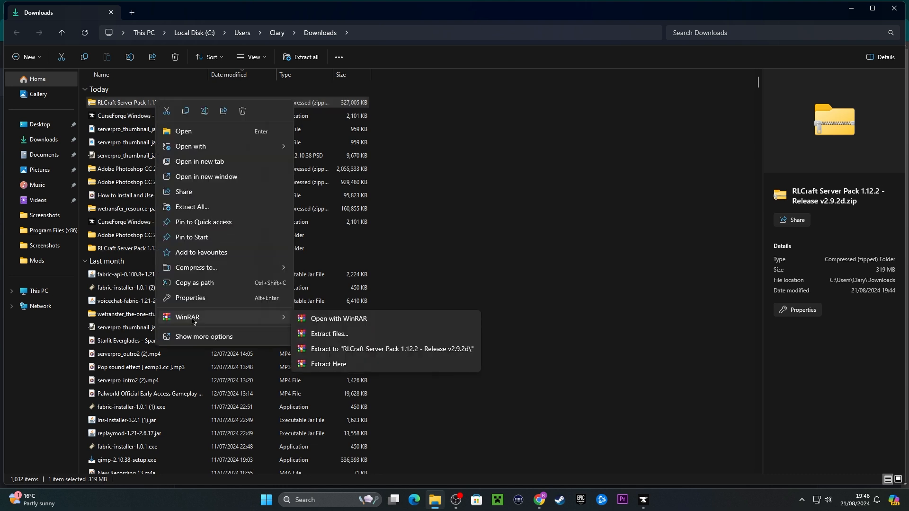
# Extract the RLCraft Server Pack v2.9.2d zip with WinRAR and open the extracted folder
pyautogui.click(328, 364)
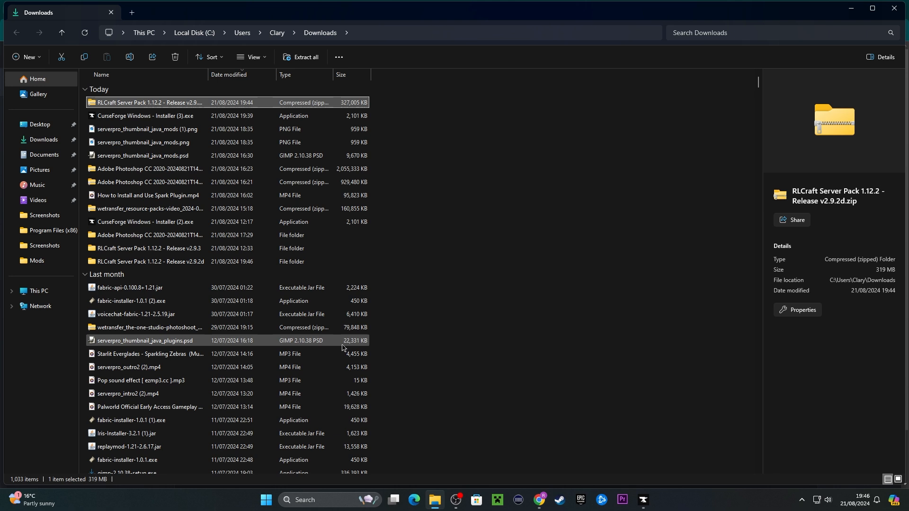
pyautogui.doubleClick(149, 248)
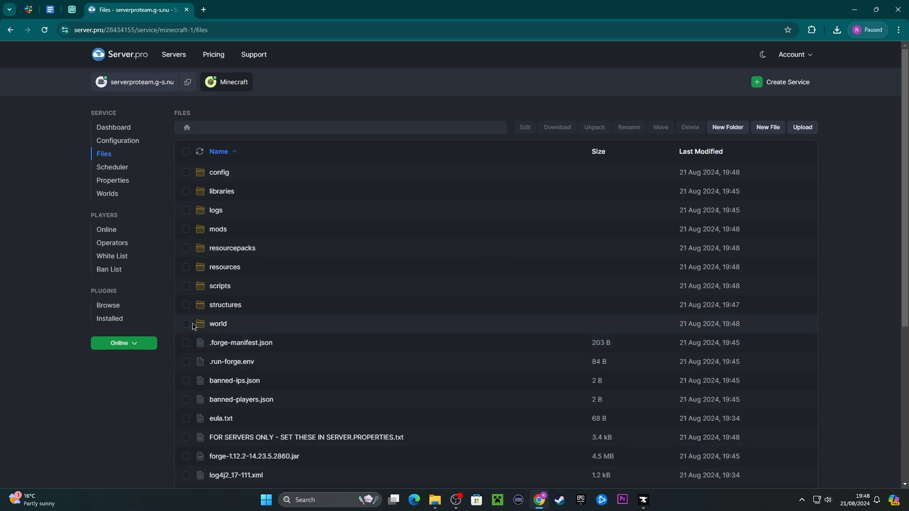
# Upload the extracted server pack files to Server.pro, then launch RLCraft from CurseForge
pyautogui.click(123, 342)
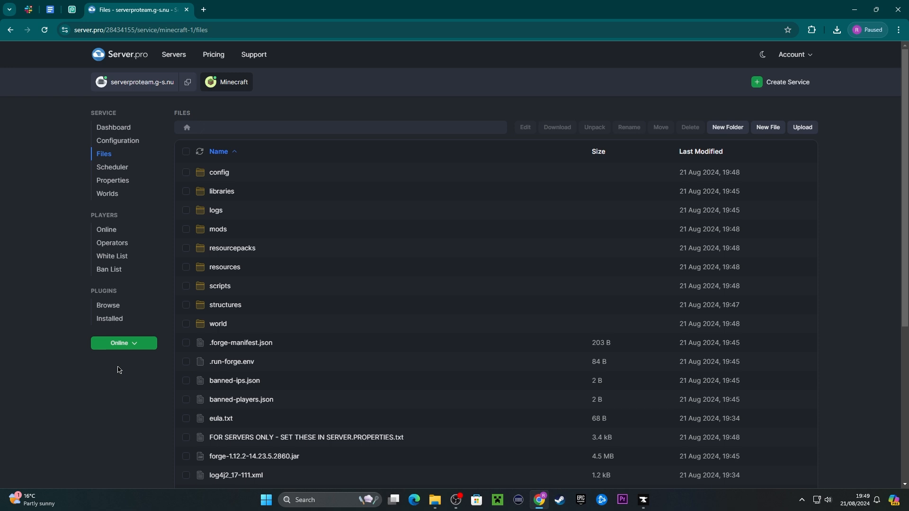
pyautogui.moveTo(512, 239)
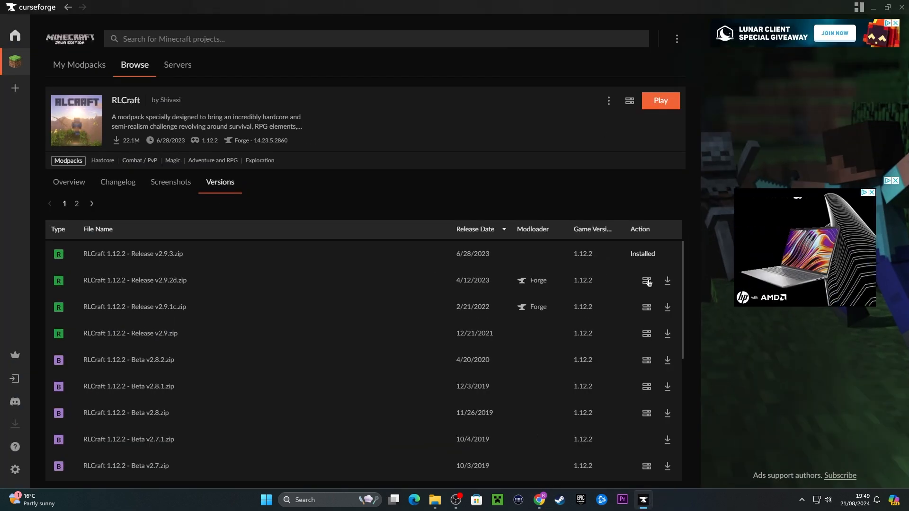
pyautogui.click(660, 101)
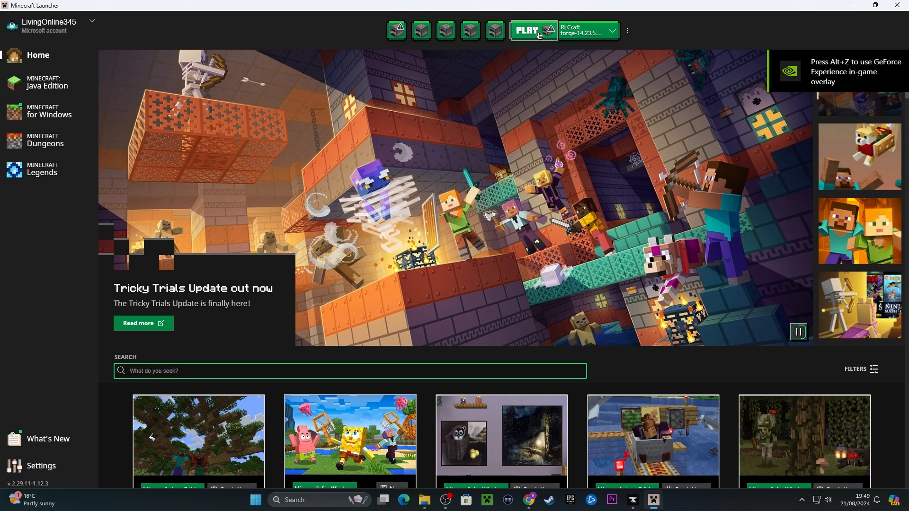
# Start Minecraft with the RLCraft Forge installation via the green PLAY button
pyautogui.click(526, 31)
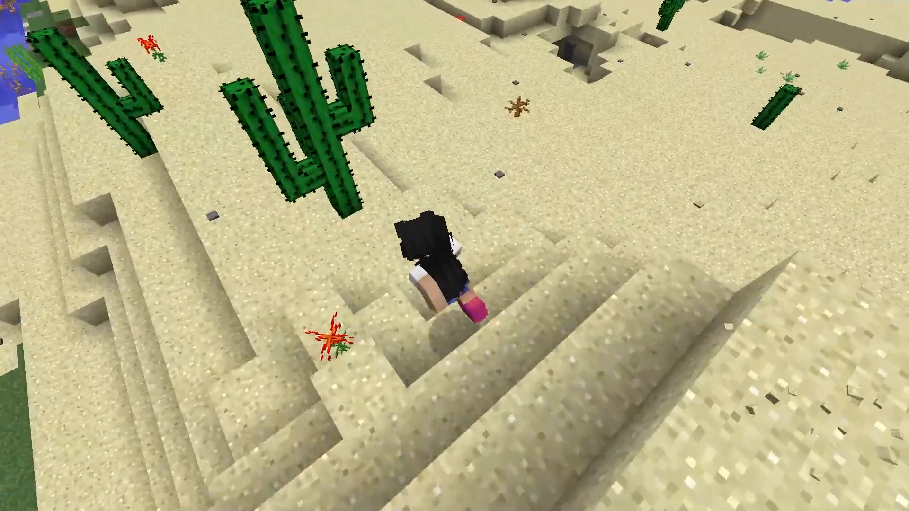
pyautogui.moveTo(454, 256)
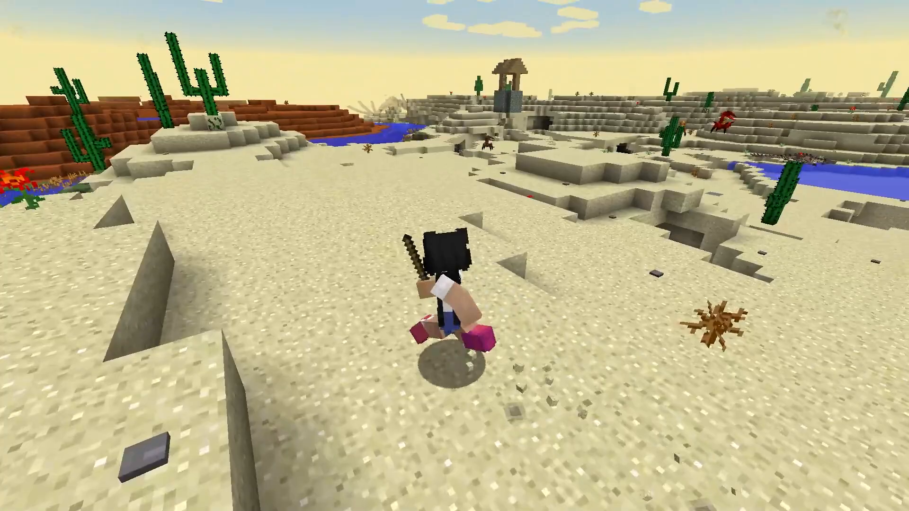